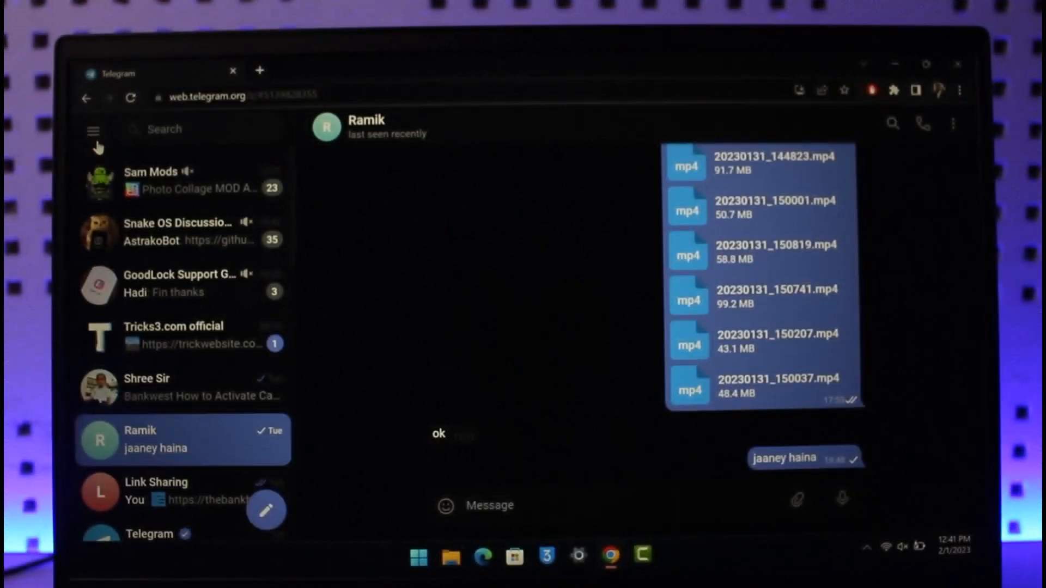
Step: Open Telegram Web's main menu from the hamburger icon above the chat list
left_click(92, 131)
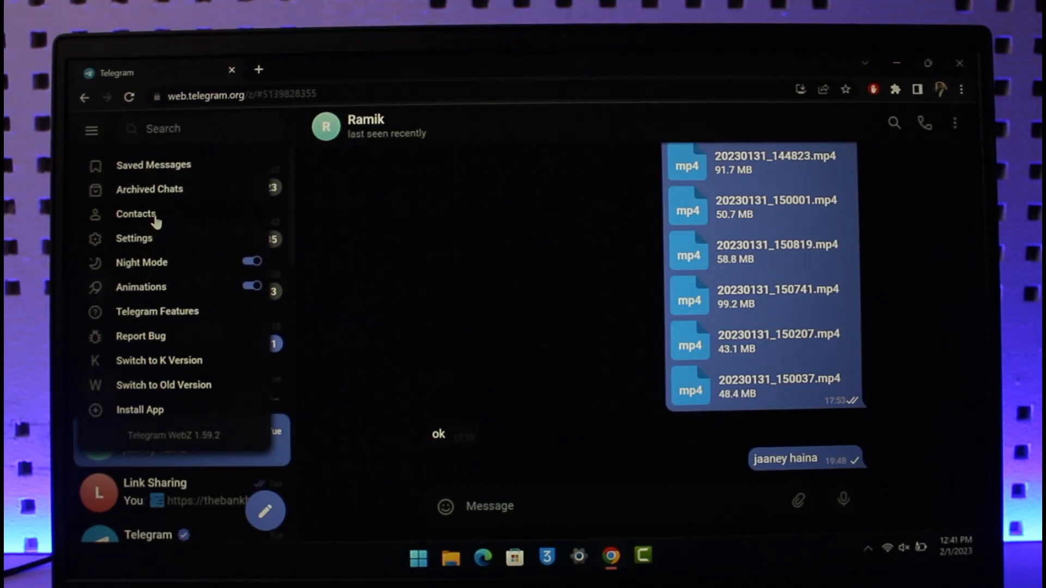
Step: Open Contacts and scroll down the list to reach Ramik's user info
left_click(136, 214)
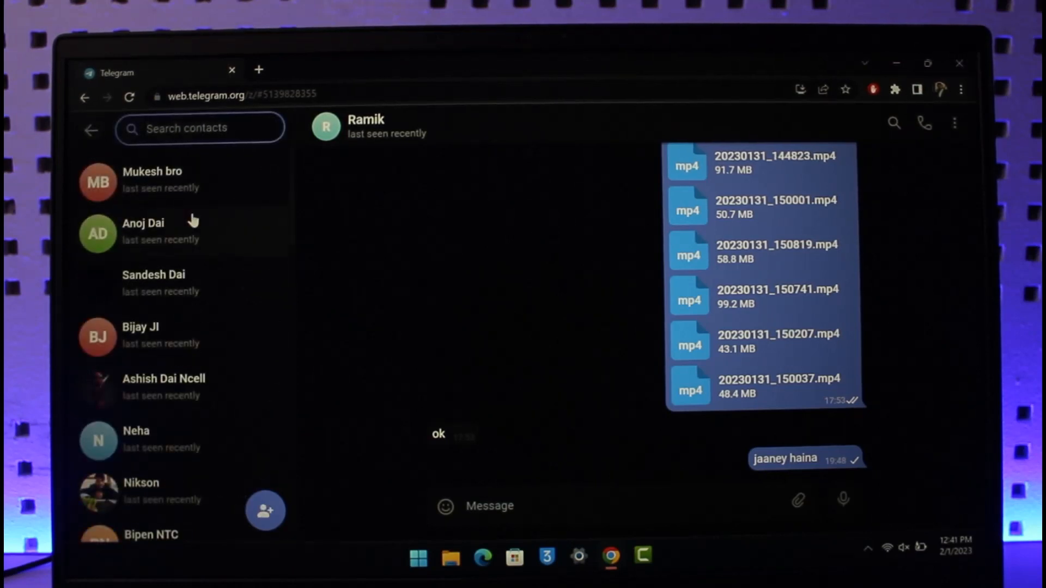
scroll("down", 3)
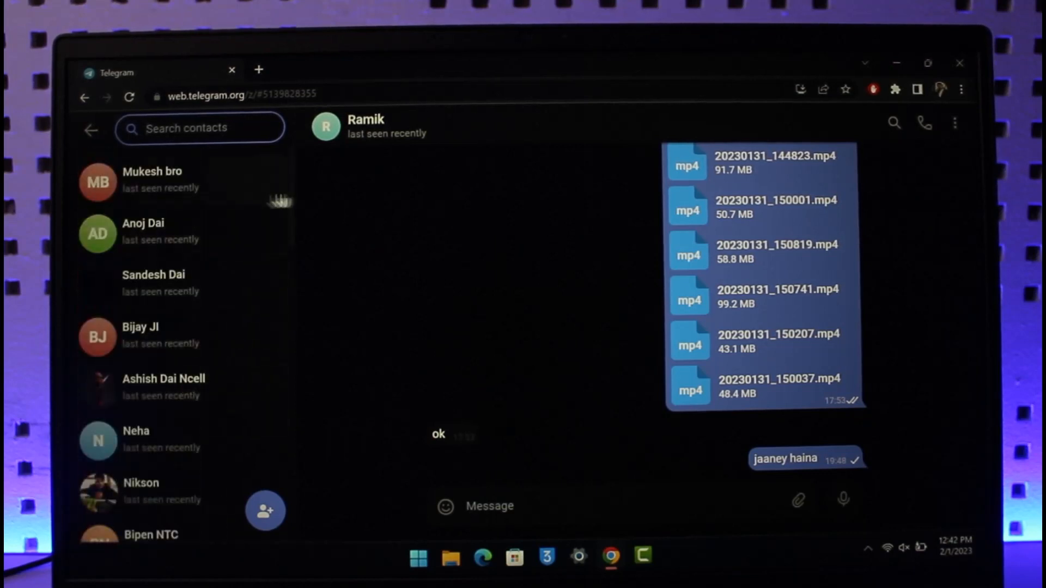
scroll("down", 3)
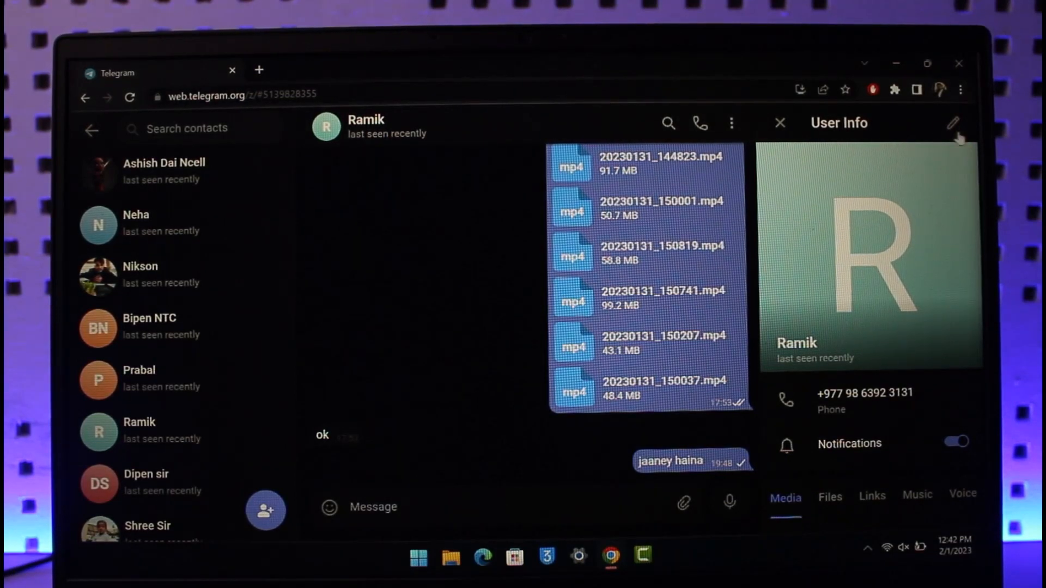
Step: Open the Edit panel for Ramik from the User Info pencil icon
left_click(954, 121)
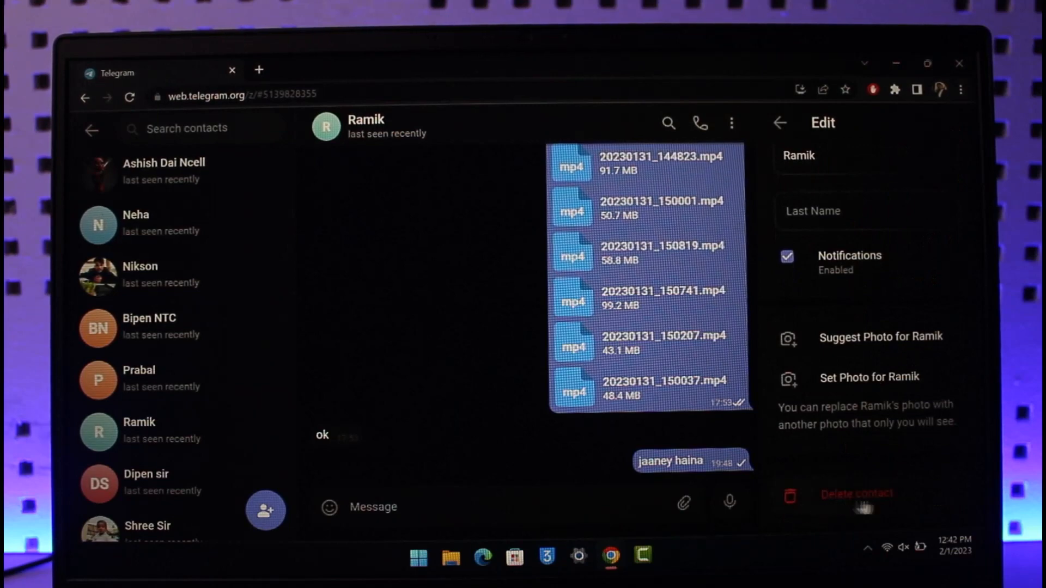
Step: Delete Ramik via Delete contact and confirm with DELETE CONTACT
left_click(854, 494)
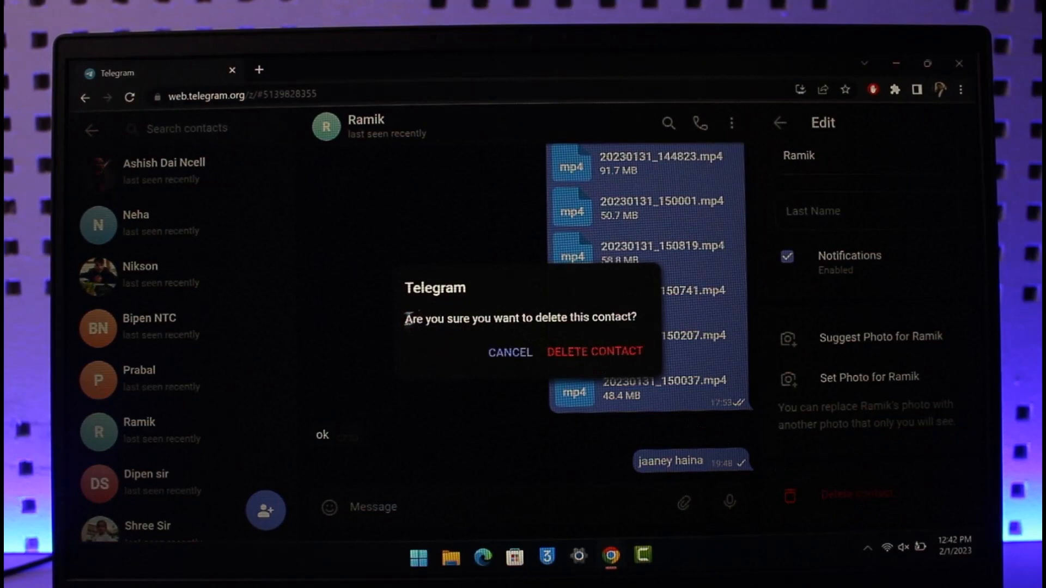
mouse_move(647, 329)
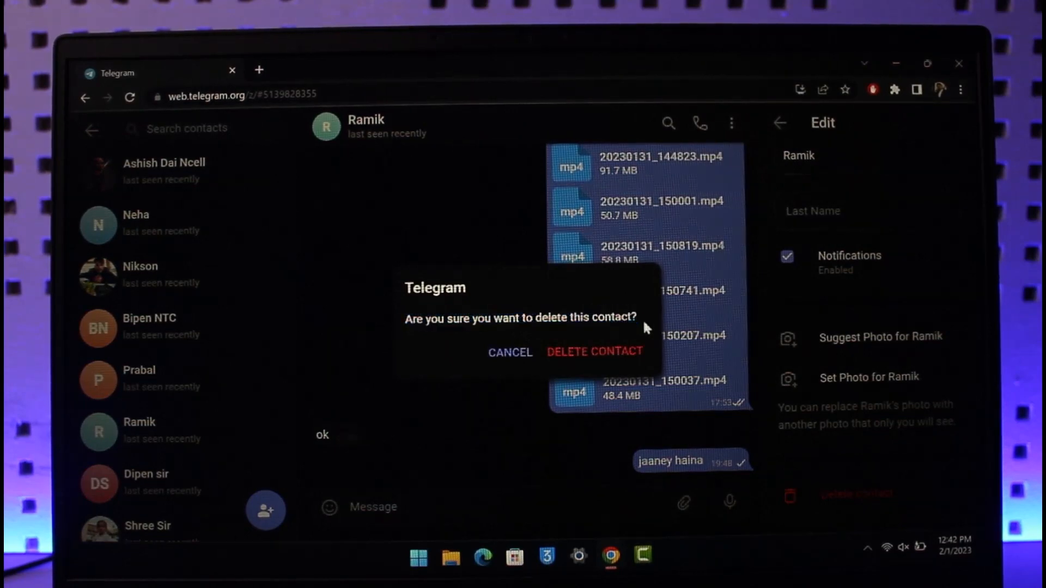
left_click(510, 352)
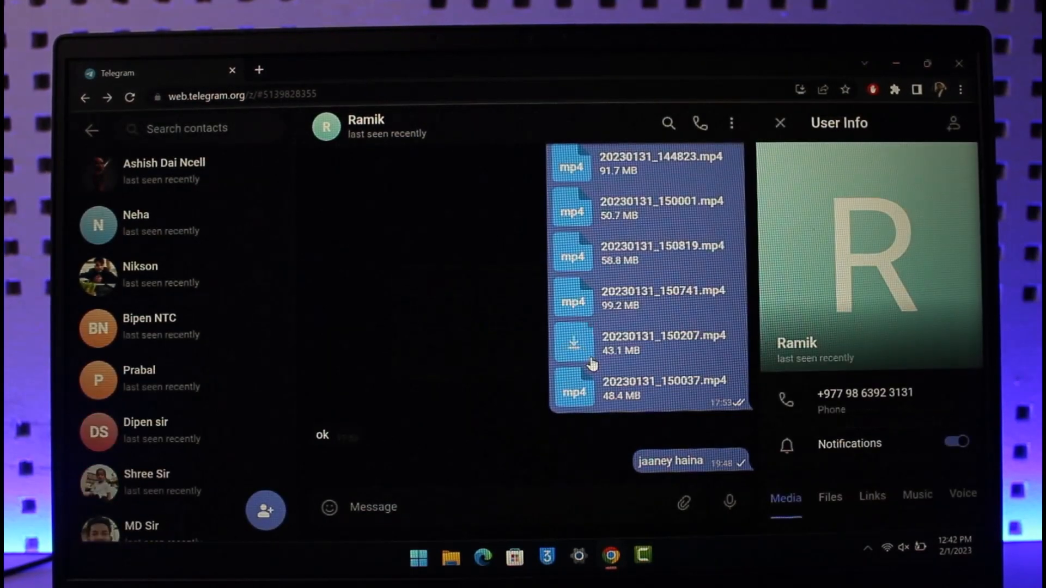